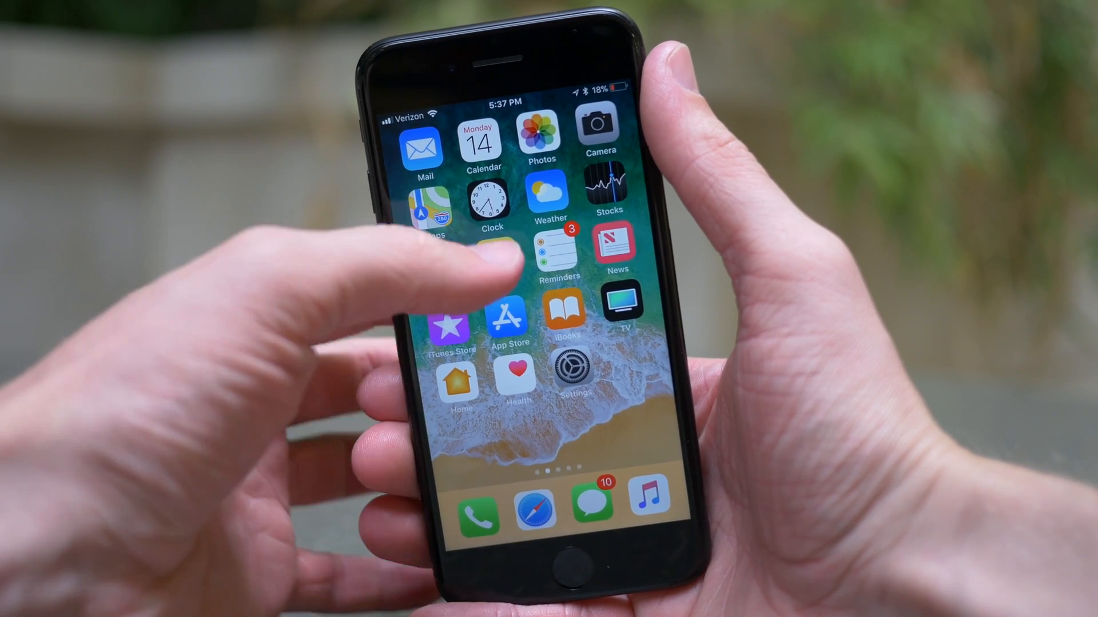
Step: Launch the Settings app from the home screen, landing near Display & Brightness
{"action": "left_click", "coordinate": [490, 200]}
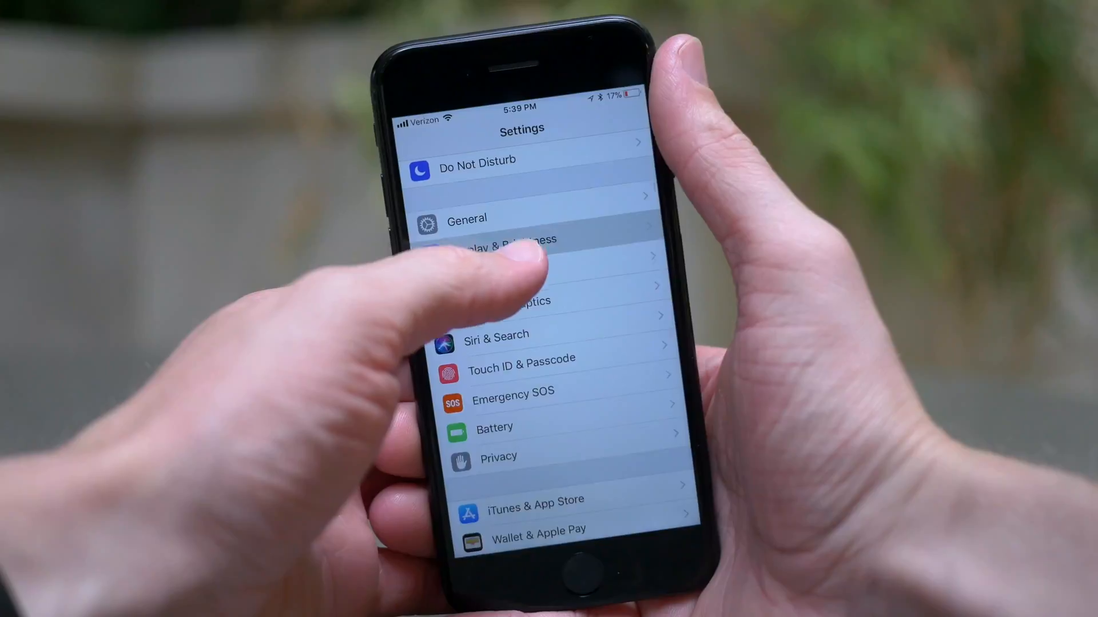
Step: Visit Display & Brightness, then go through General > Accessibility to Display Accommodations
{"action": "left_click", "coordinate": [504, 240]}
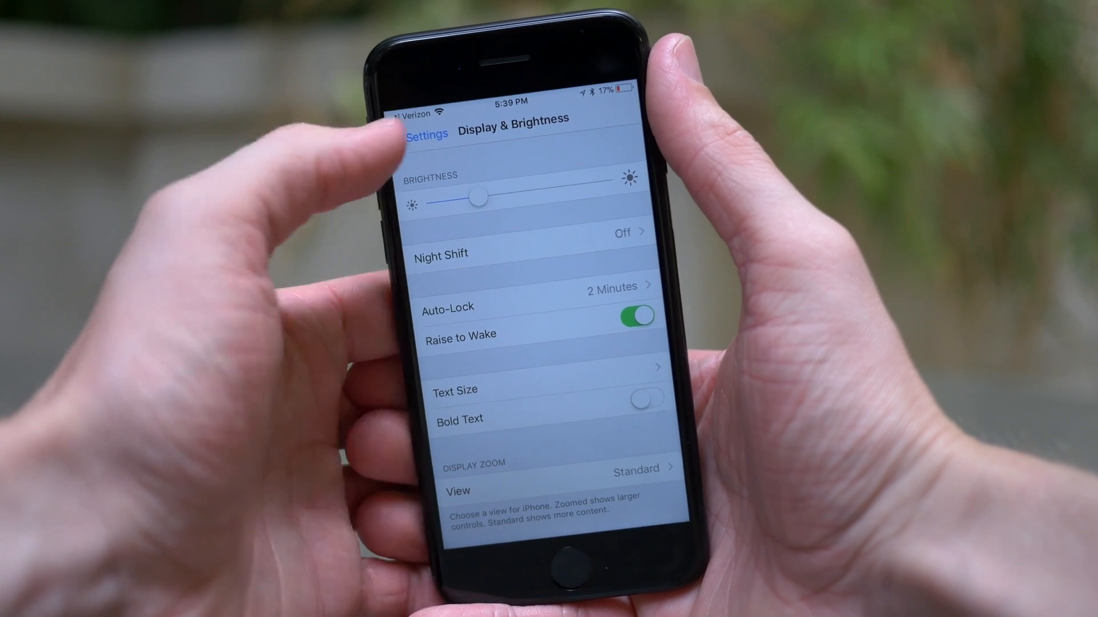
{"action": "left_click", "coordinate": [421, 135]}
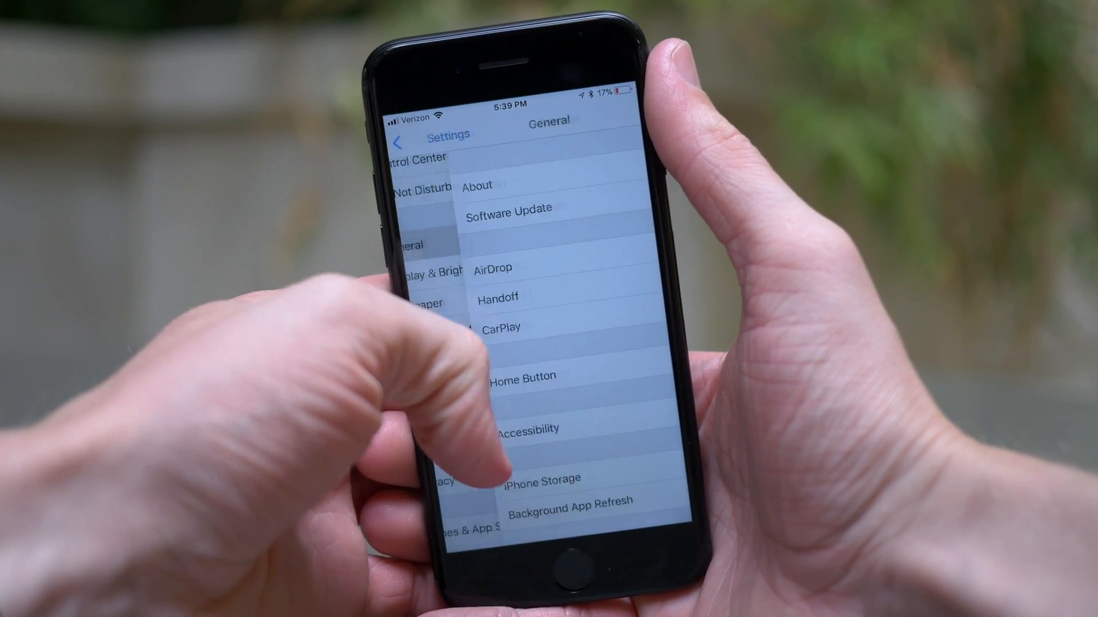
{"action": "scroll", "scroll_direction": "up", "scroll_amount": 3}
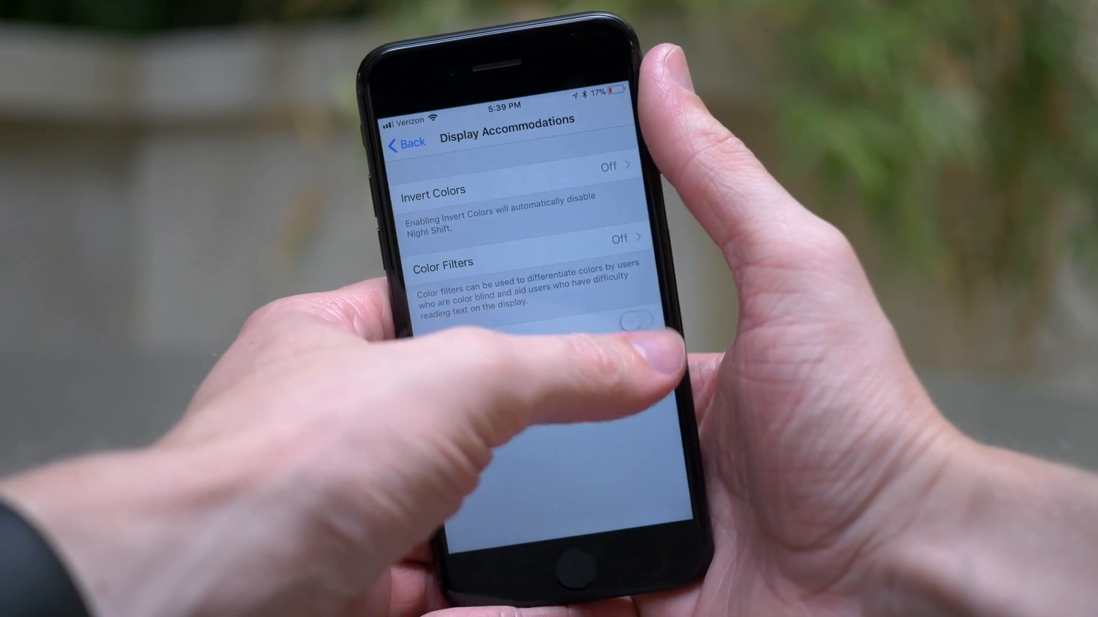
{"action": "left_click", "coordinate": [635, 320]}
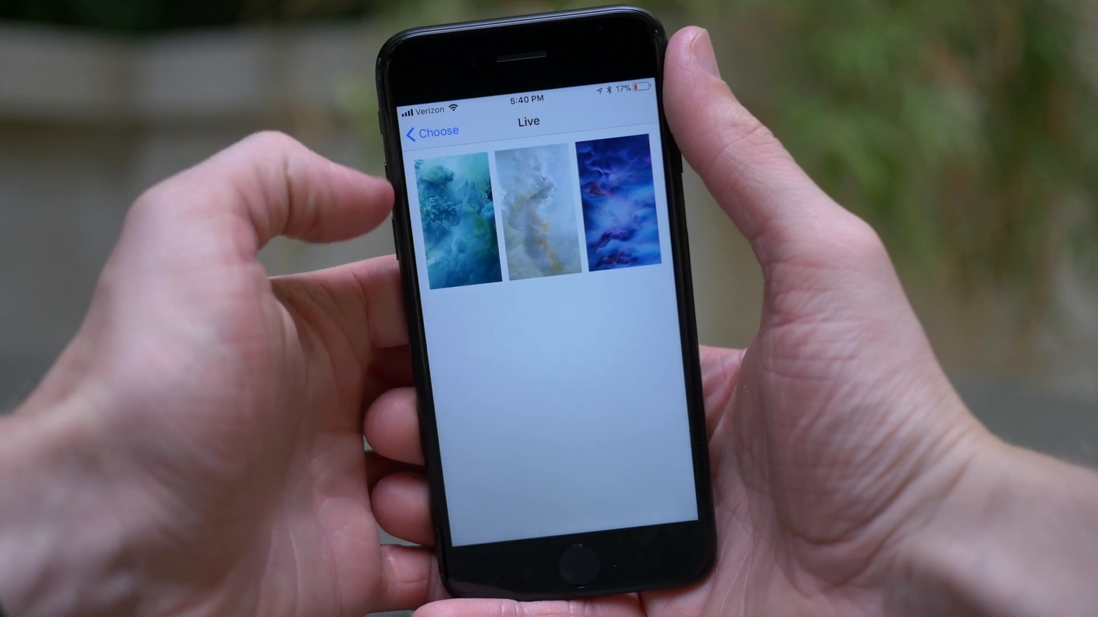
Step: Preview a Live wallpaper full screen, then return to the wallpaper choices
{"action": "left_click", "coordinate": [452, 217]}
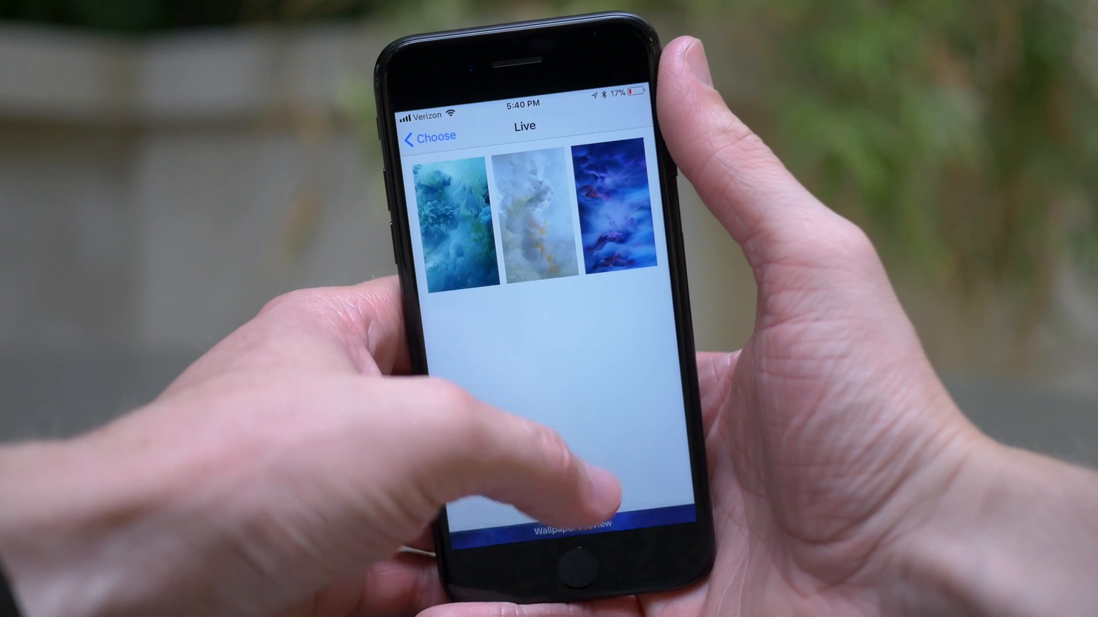
{"action": "left_click", "coordinate": [530, 219]}
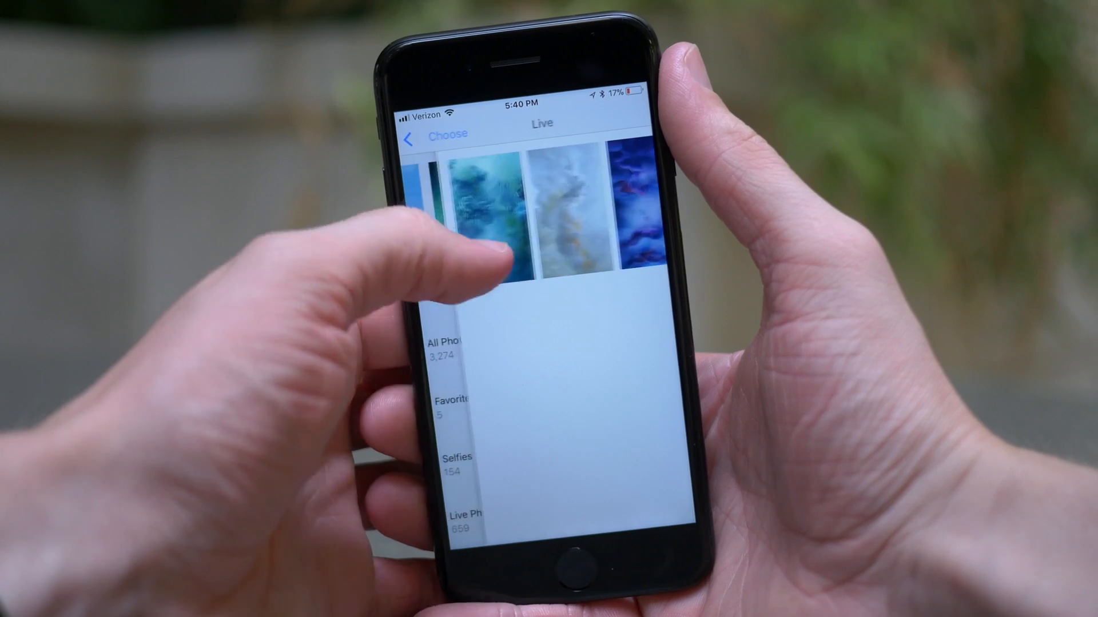
{"action": "left_click", "coordinate": [424, 134]}
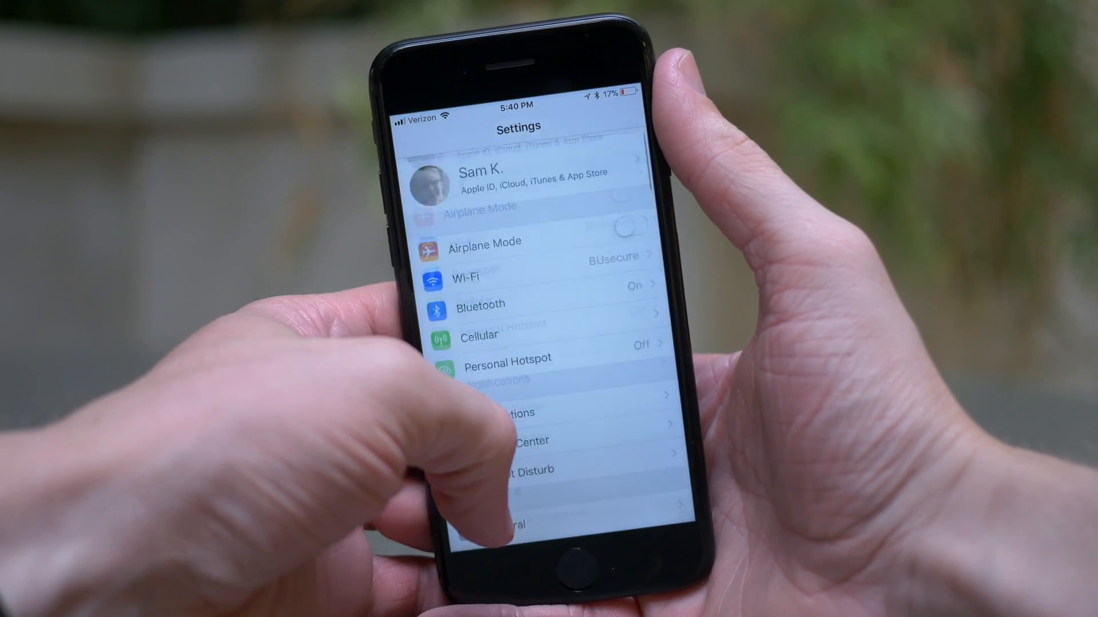
{"action": "scroll", "scroll_direction": "down", "scroll_amount": 3}
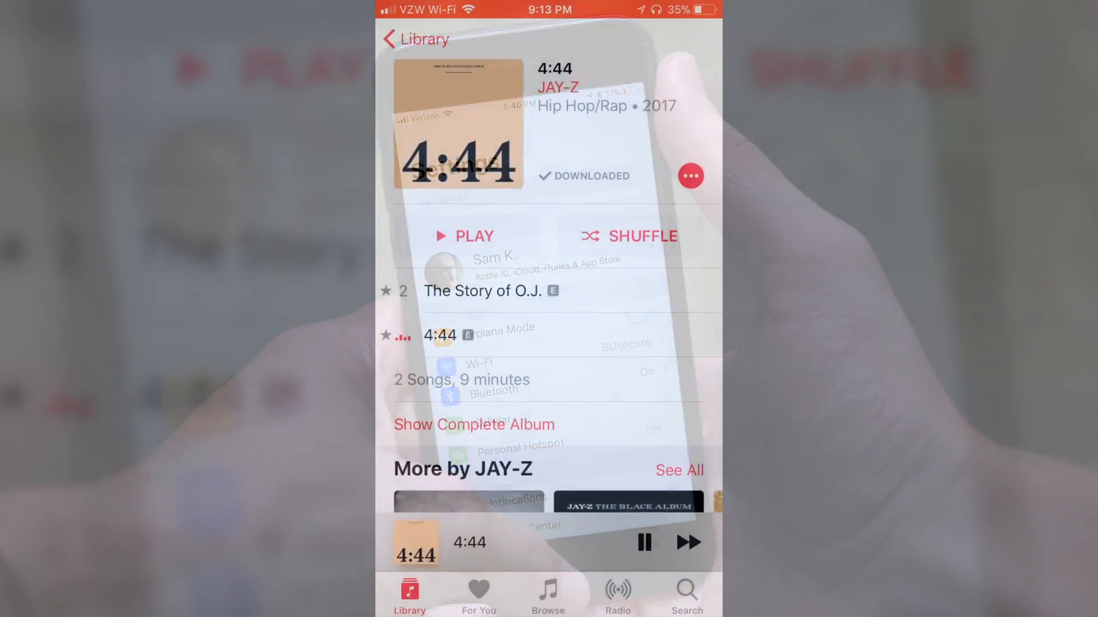
Step: Expand JAY-Z's 4:44 to full Now Playing and show the AirPlay output destinations
{"action": "left_click", "coordinate": [469, 542]}
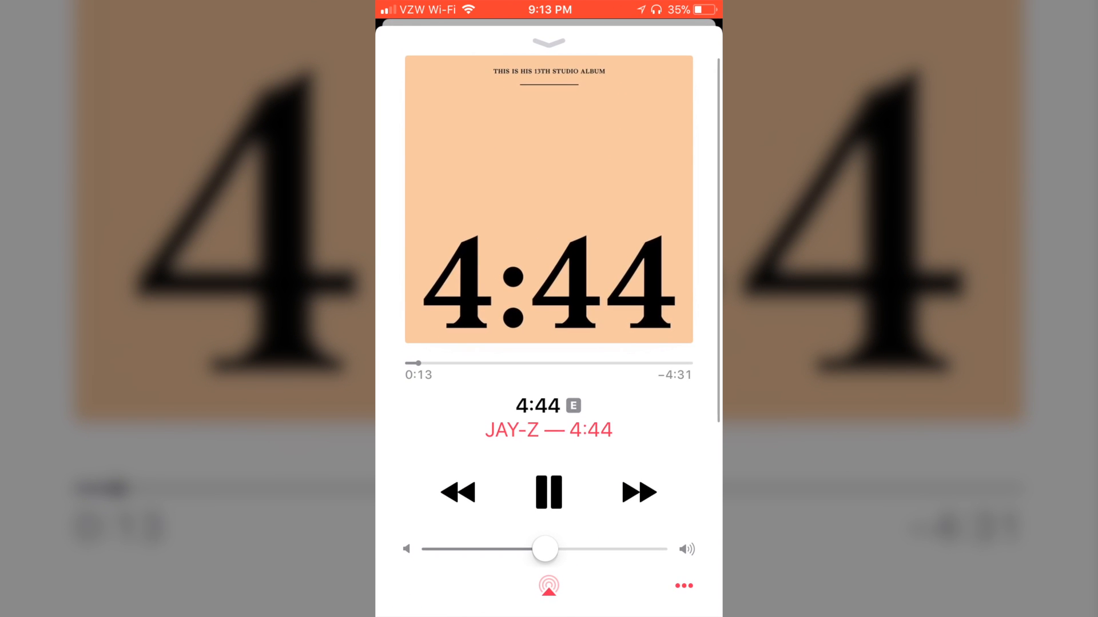
{"action": "left_click", "coordinate": [548, 586]}
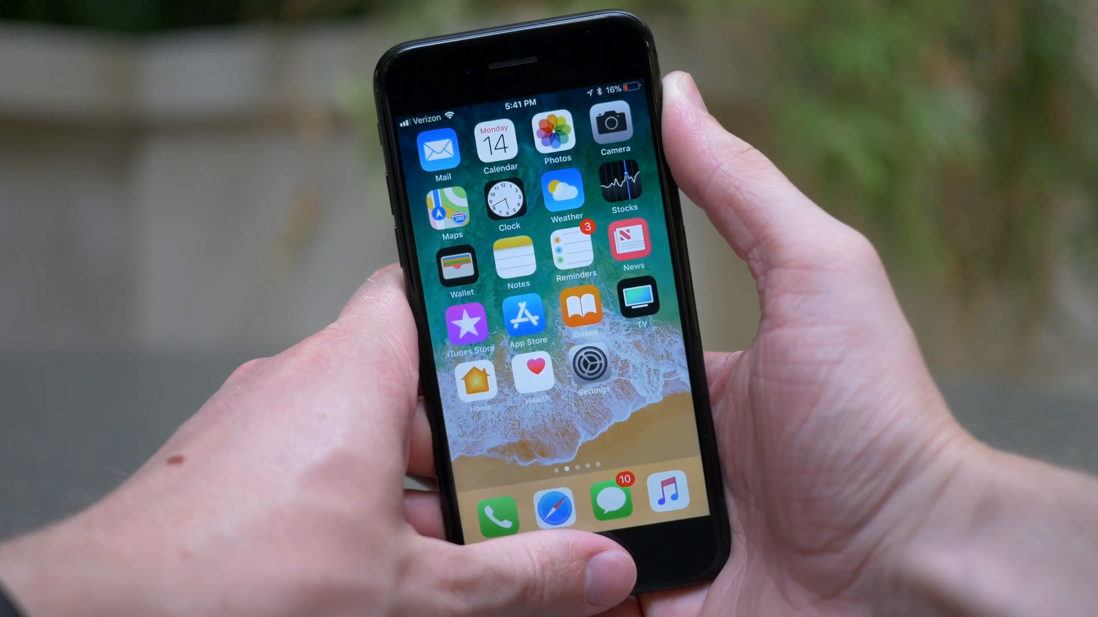
Step: Reopen Settings from the home screen to the list with Airplane Mode, Wi-Fi, Bluetooth
{"action": "left_click", "coordinate": [592, 367]}
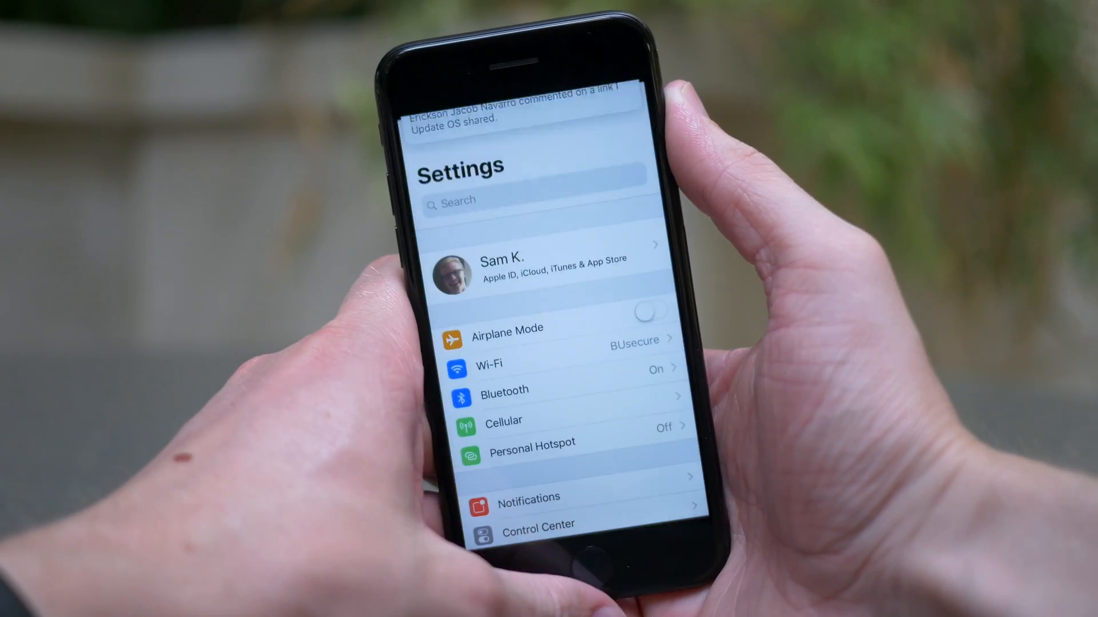